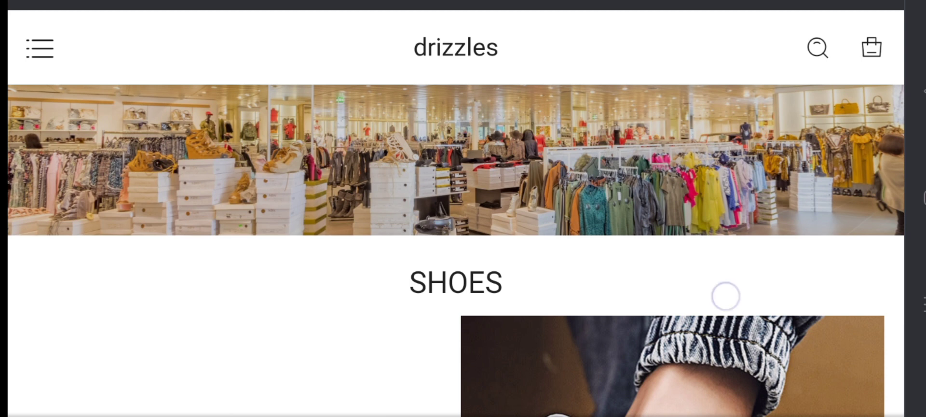
scroll(down, 3)
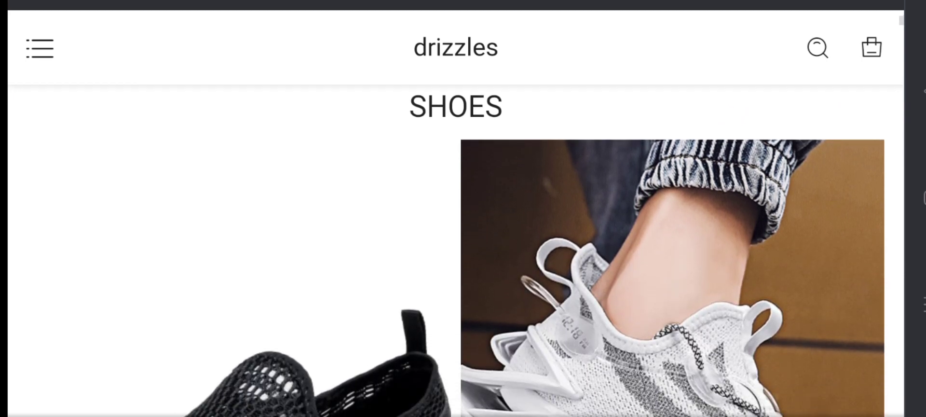
scroll(down, 3)
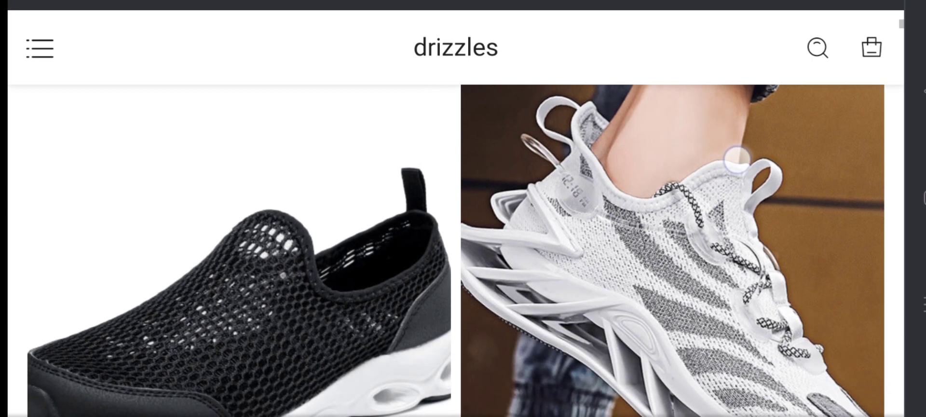
scroll(down, 3)
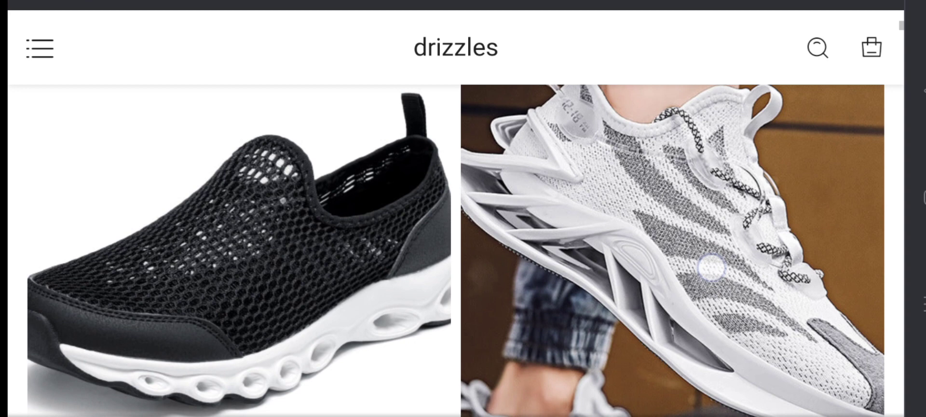
scroll(down, 3)
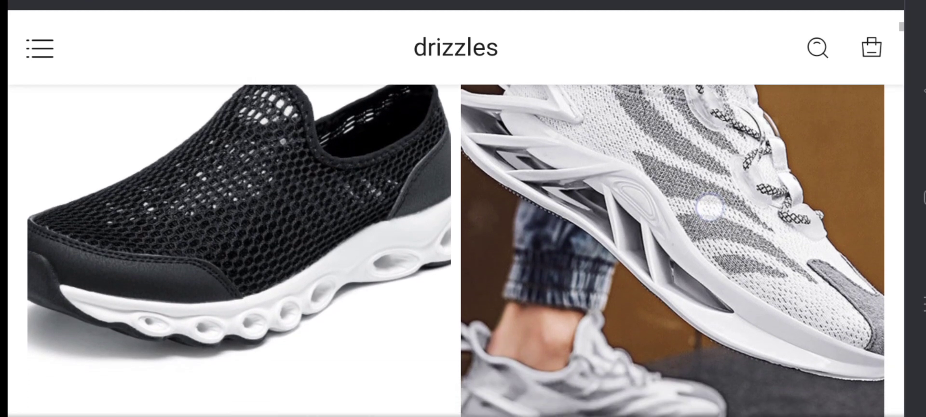
scroll(down, 3)
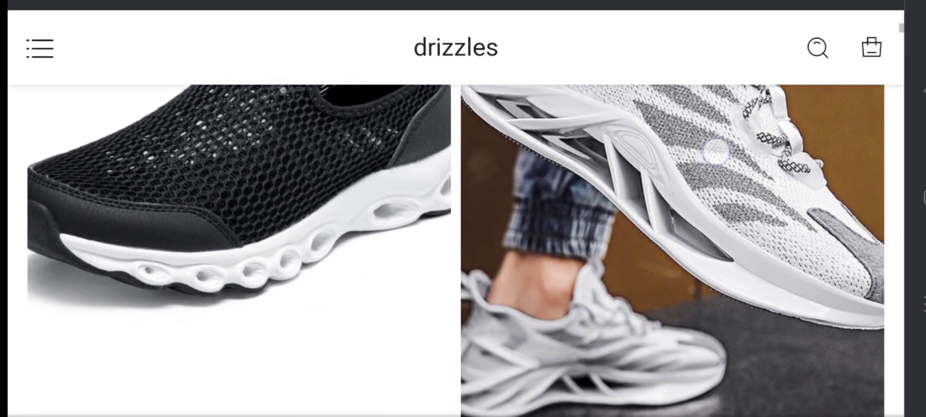
scroll(down, 3)
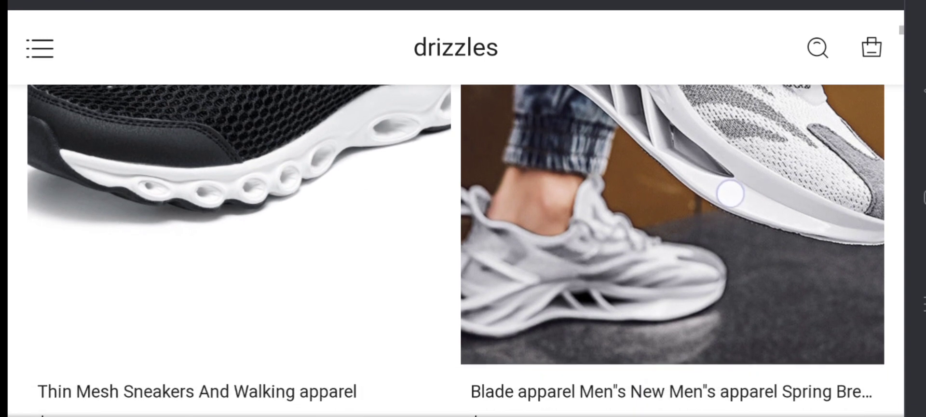
scroll(down, 3)
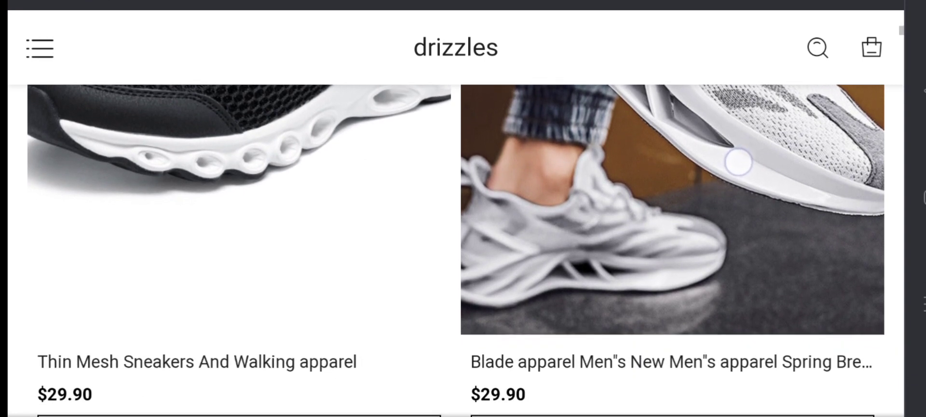
scroll(down, 3)
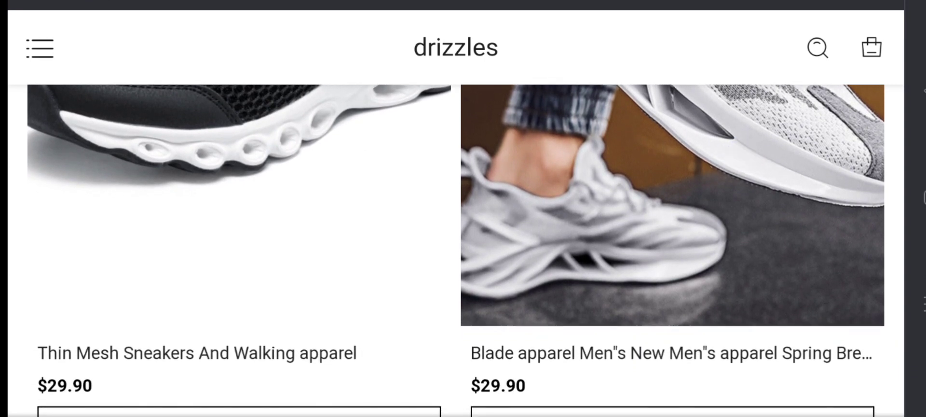
scroll(down, 3)
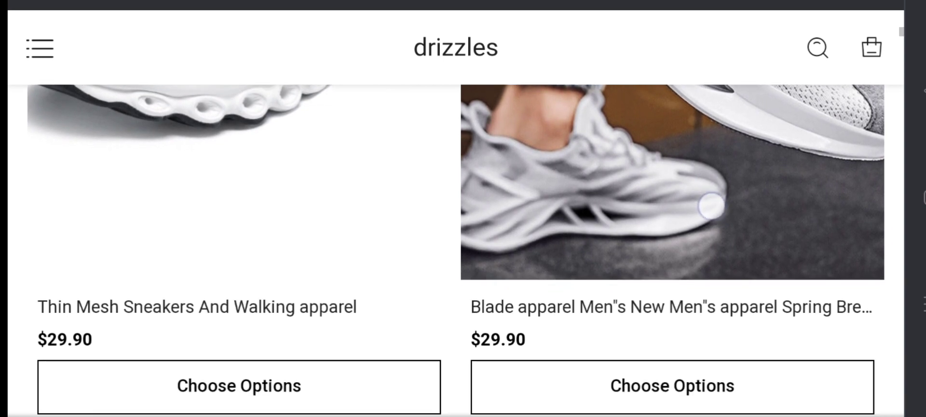
scroll(down, 3)
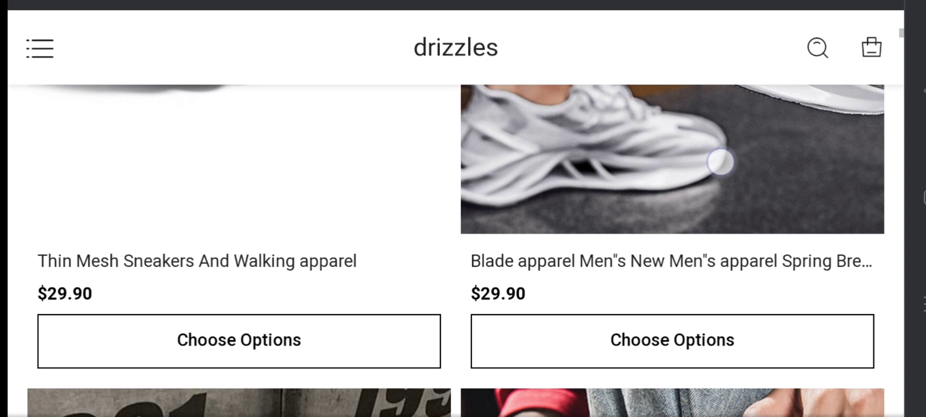
scroll(down, 3)
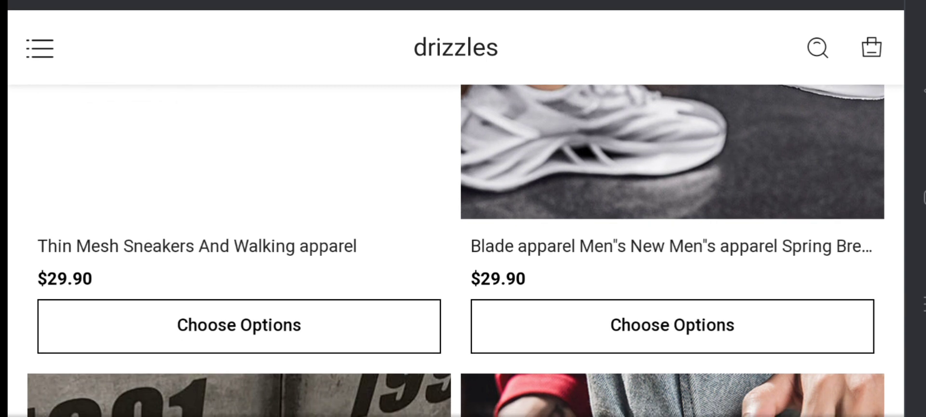
scroll(down, 3)
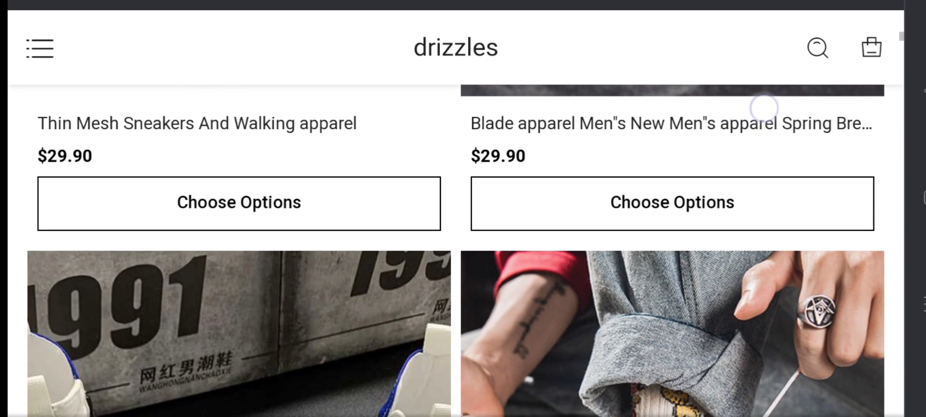
scroll(down, 3)
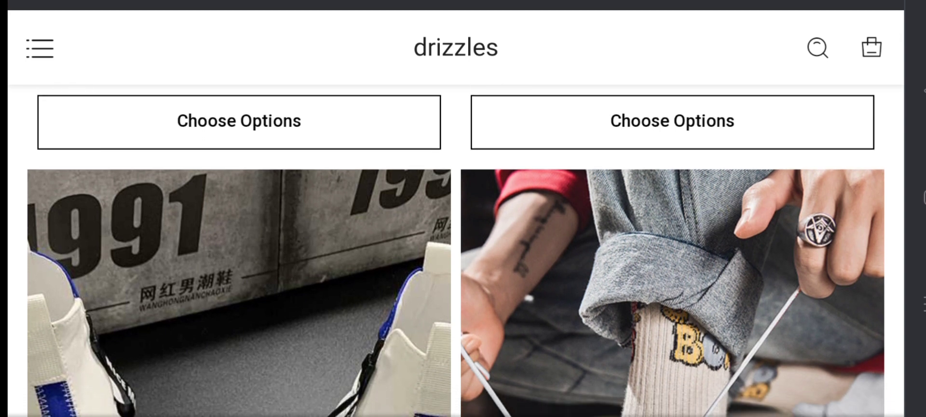